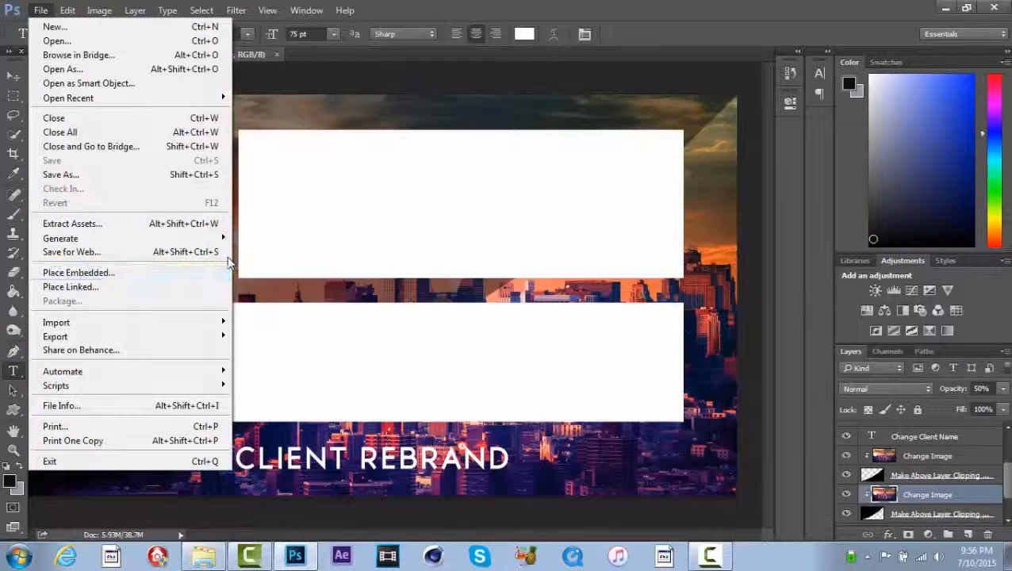
Place the earth image as an embedded background over the template's city skyline
left_click(78, 272)
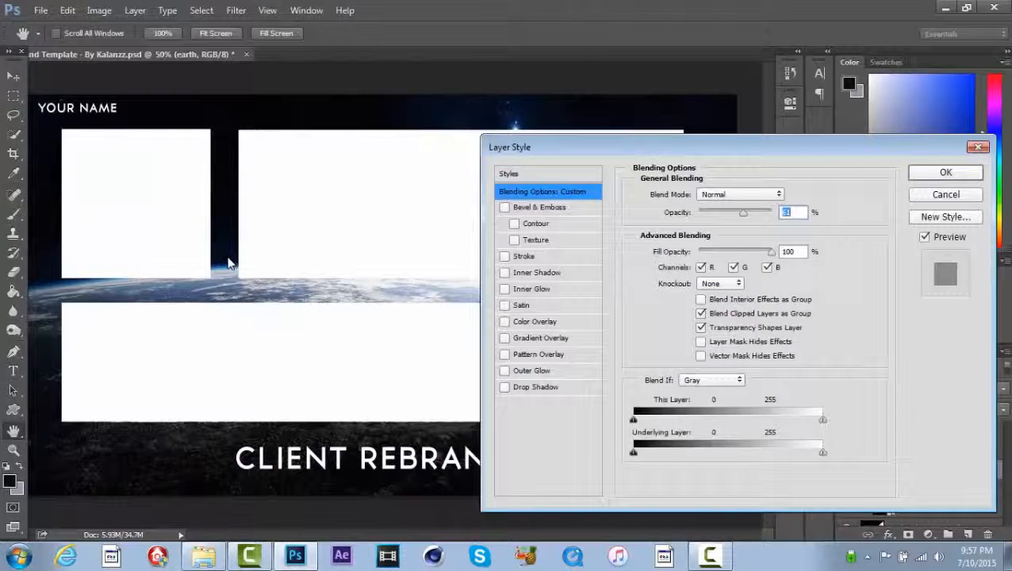
Apply the Layer Style settings, tinting the earth background green
left_click(536, 322)
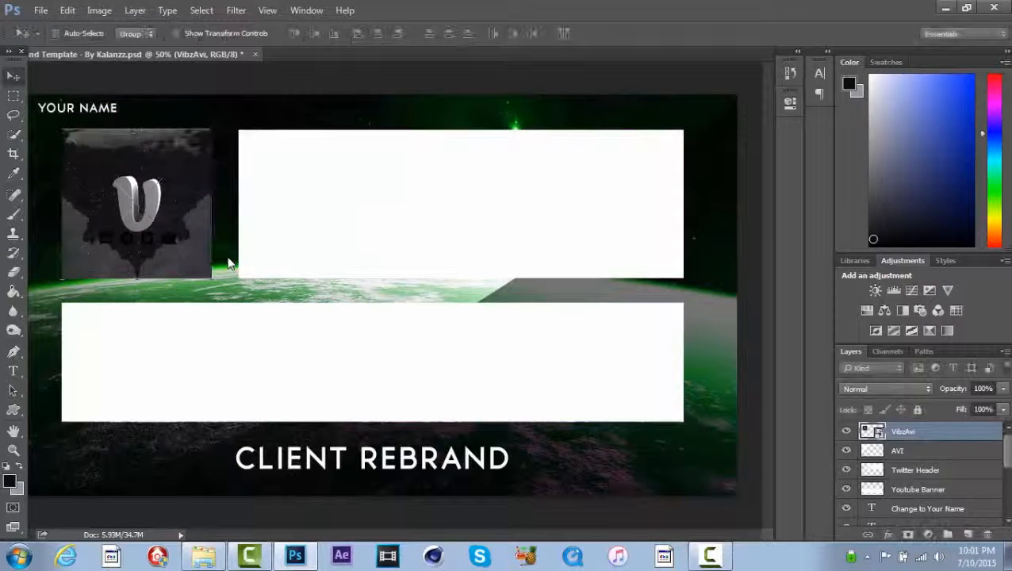
Embed VibzTwiiterHEader and VibzBanner in the wide frames and retitle the caption 'For:Vibz'
left_click(39, 10)
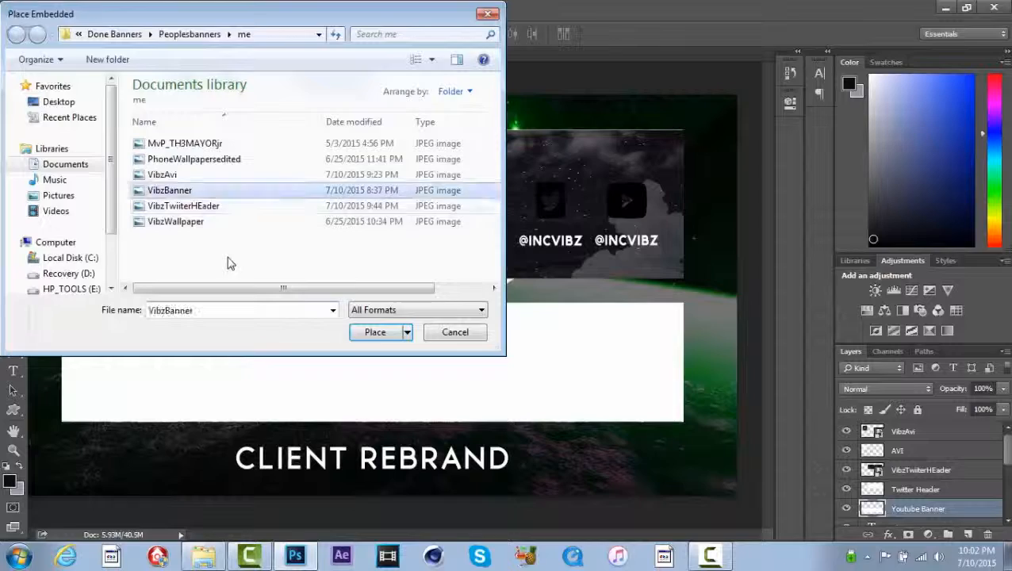
left_click(375, 331)
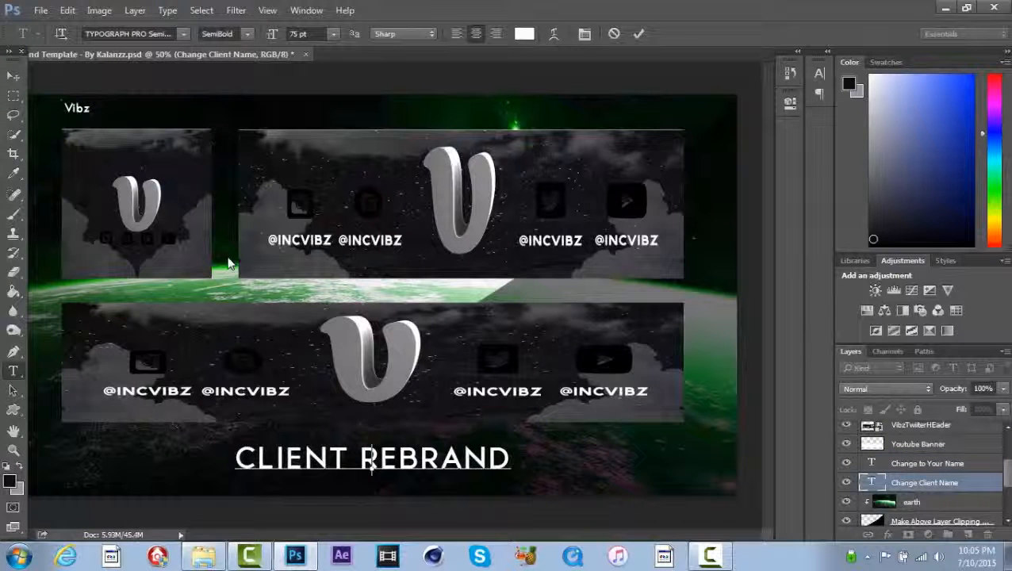
type("For:Vibz")
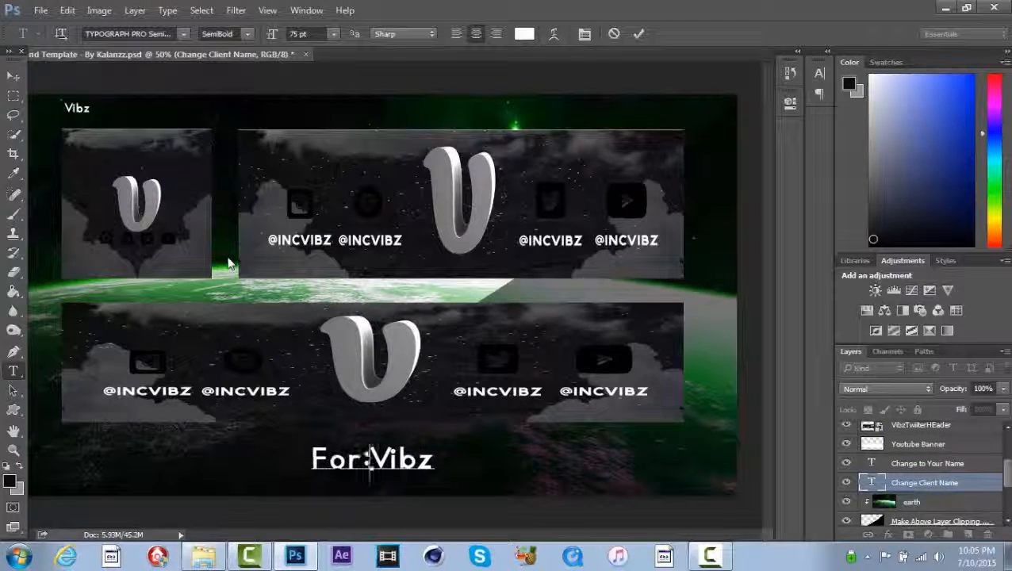